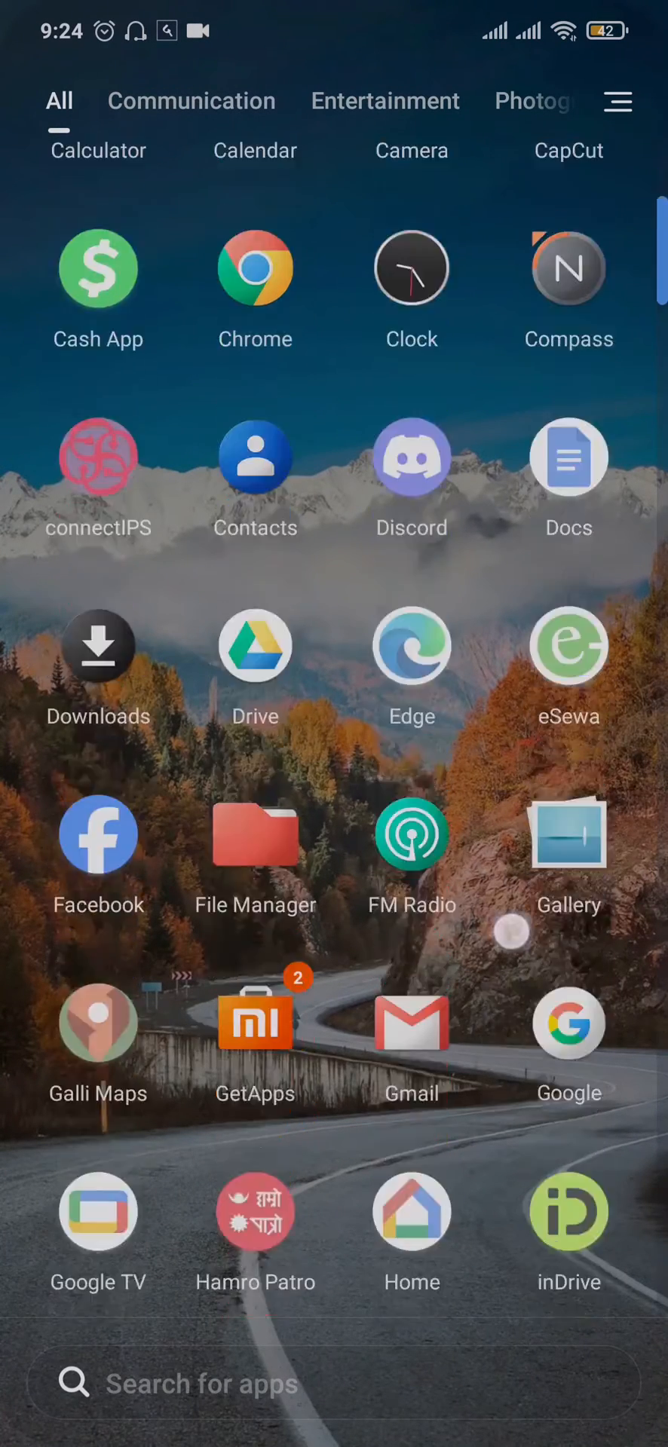
Launch Google Drive from the app drawer to show My Drive files
scroll(down, 3)
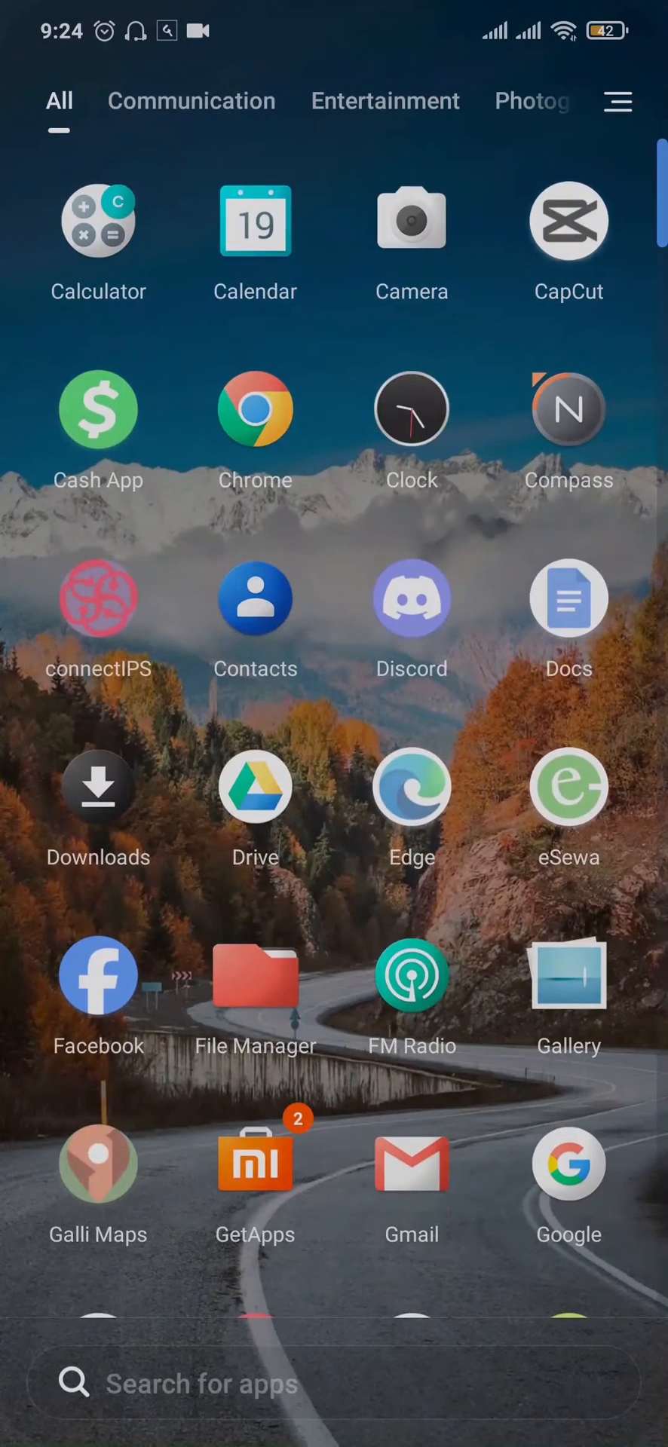
click(254, 788)
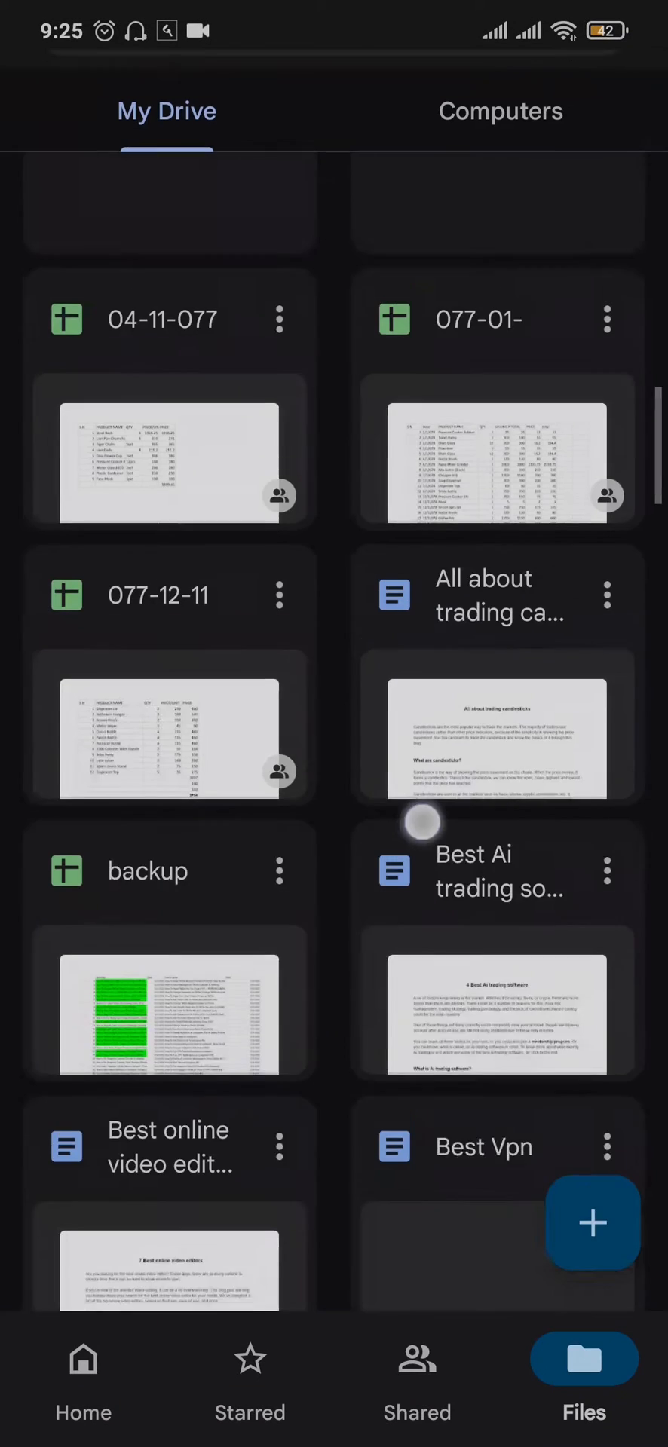
Reach the Backups page via the navigation drawer, listing the Redmi Note 7 Pro backup
click(591, 1224)
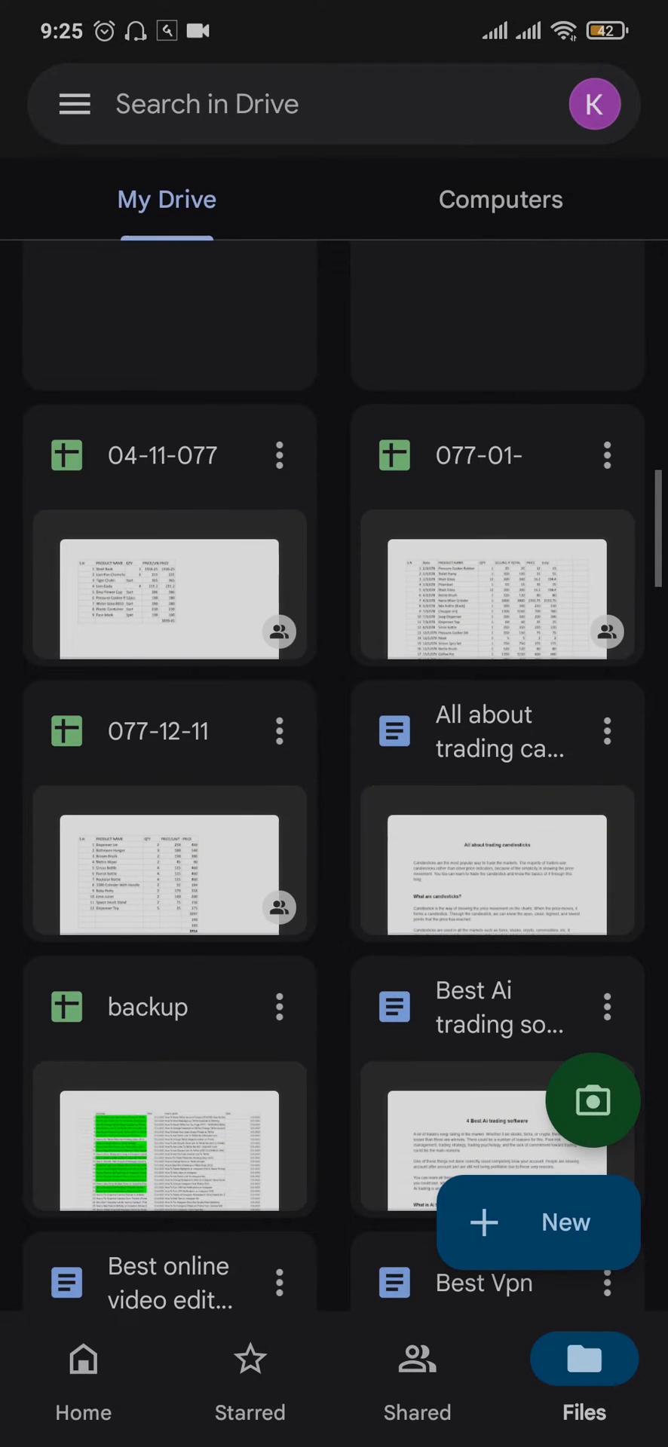
click(75, 104)
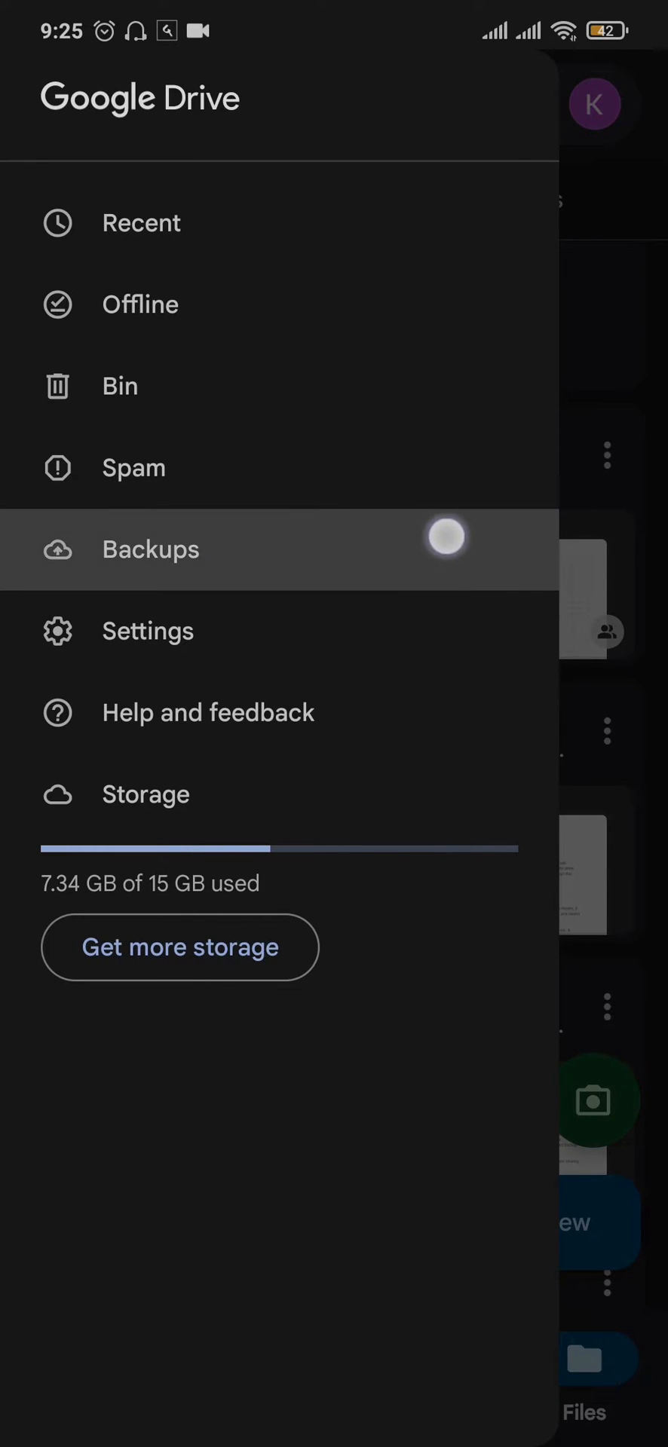
click(150, 549)
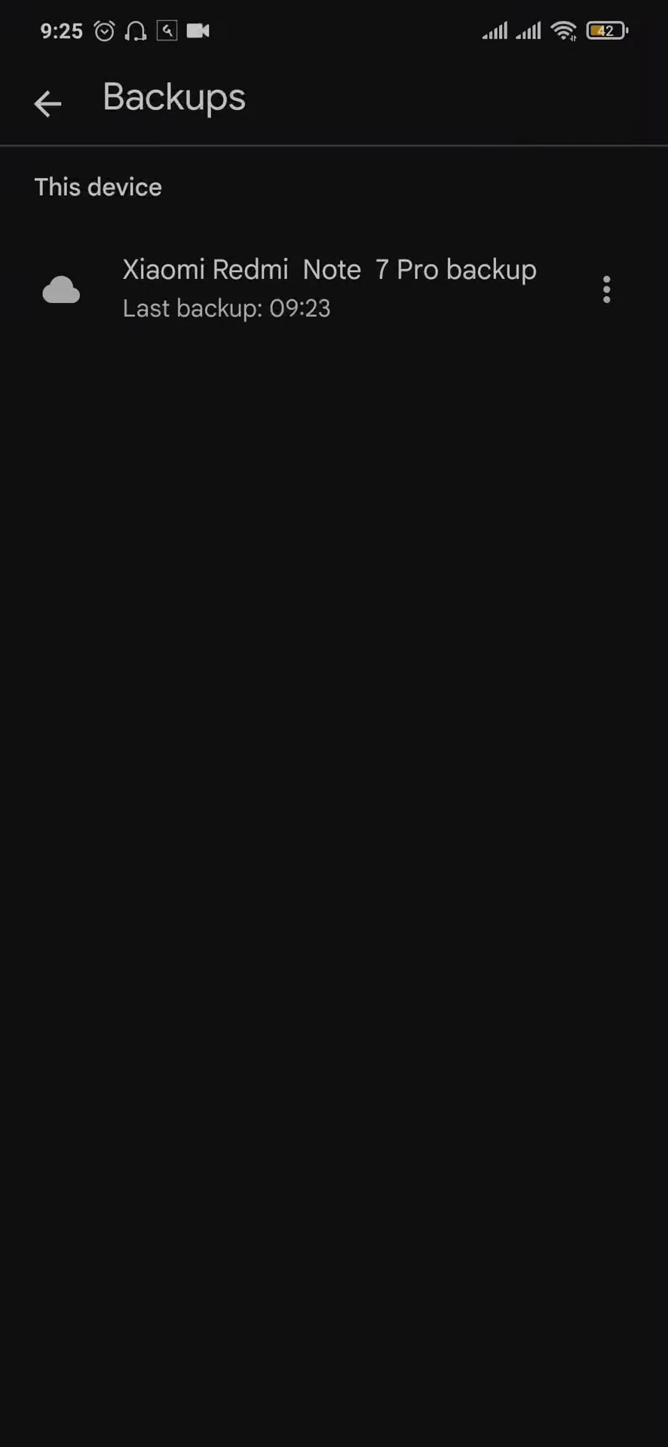
View the Redmi Note 7 Pro backup's details and its overflow options (delete, settings)
click(329, 284)
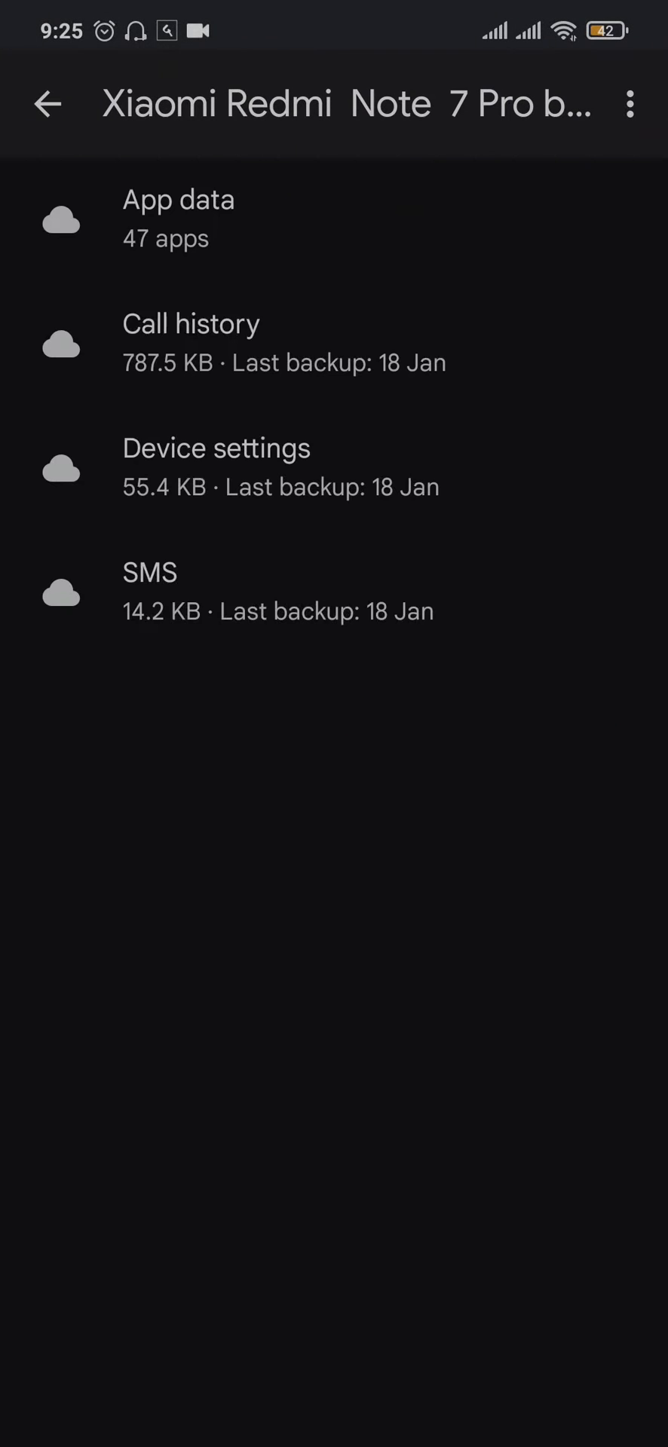
click(630, 104)
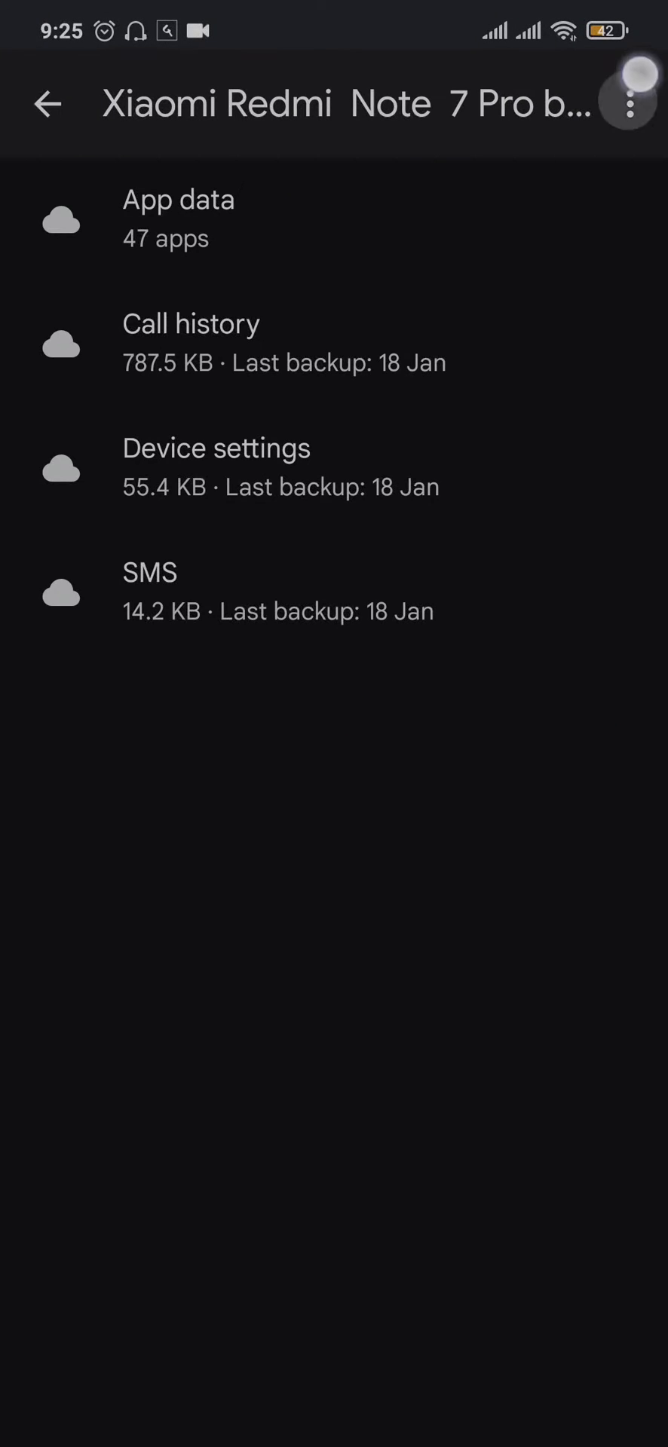
click(630, 102)
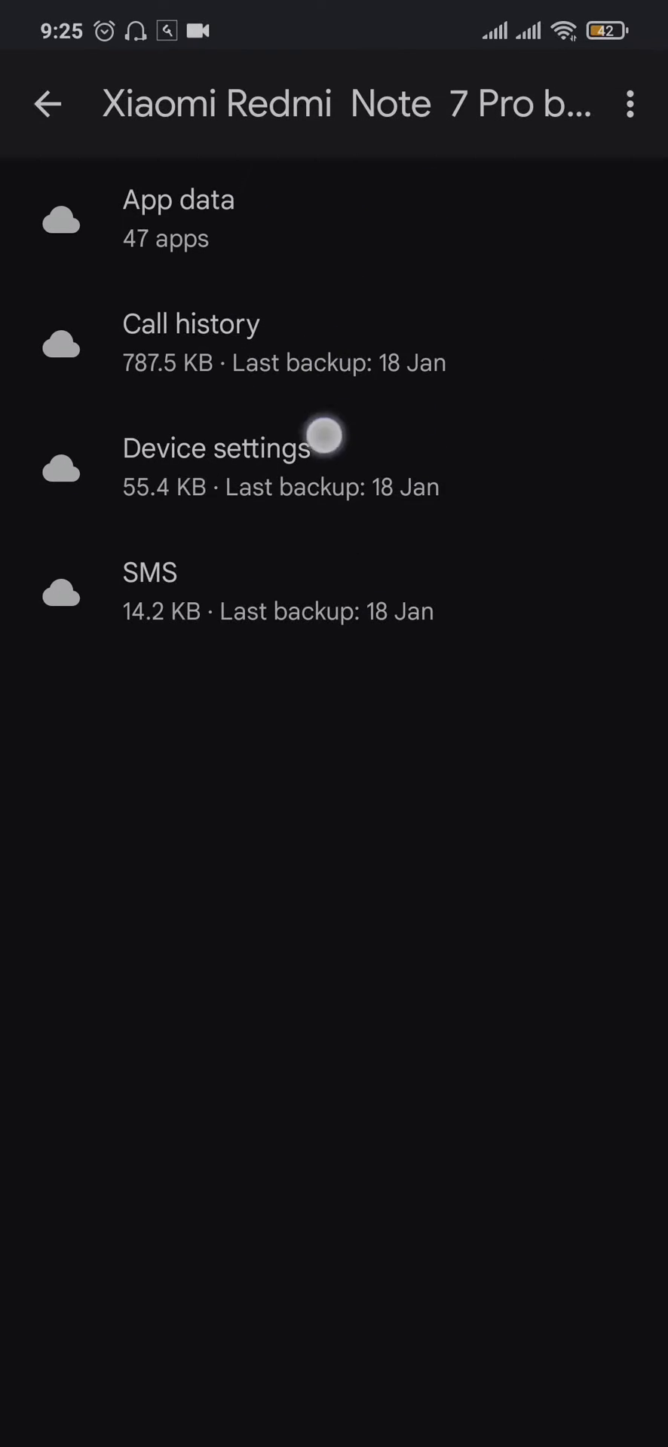
click(630, 103)
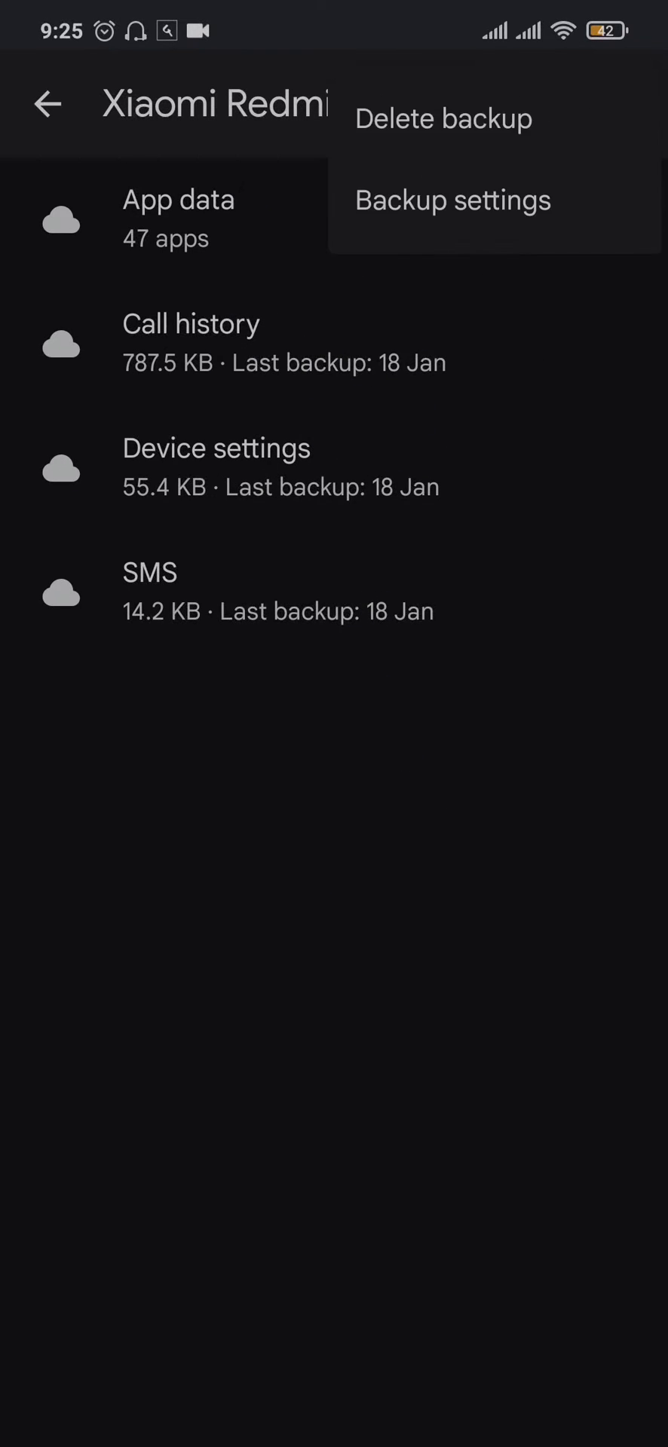
Run Back up now from Android Backup settings and review the Google One backup details
click(452, 199)
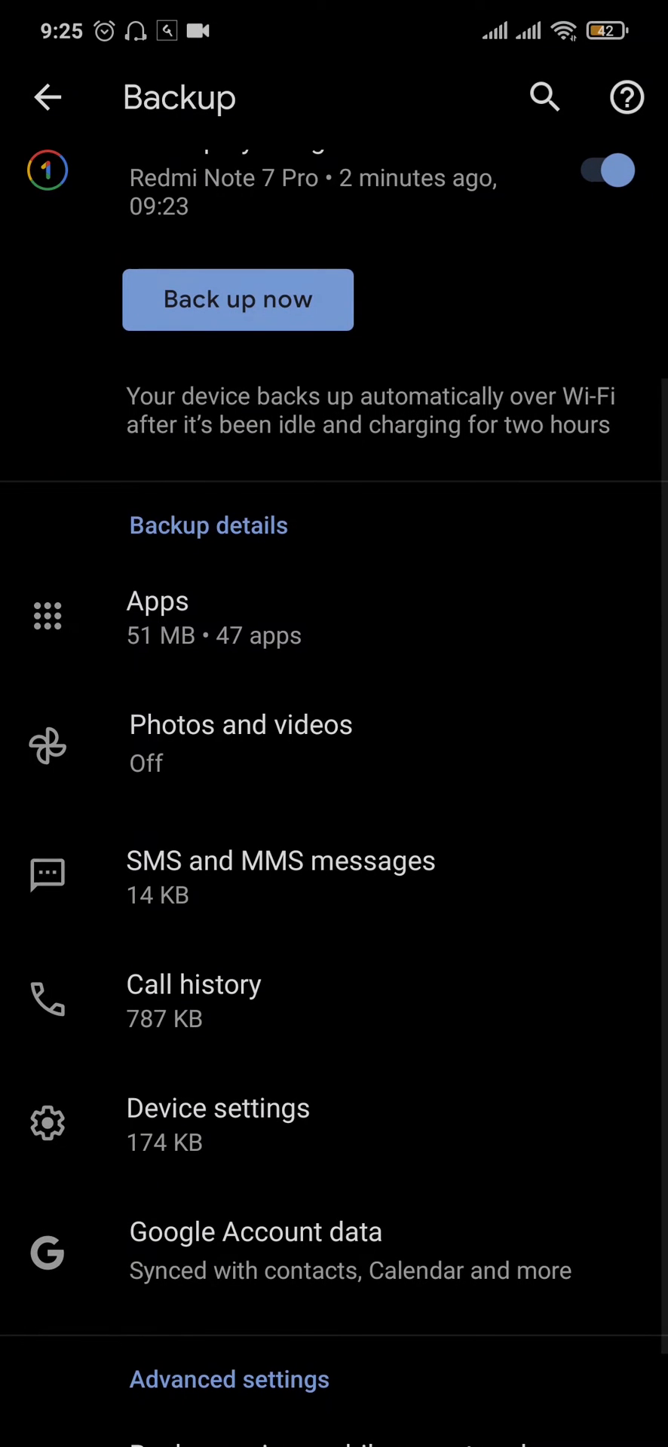
click(237, 299)
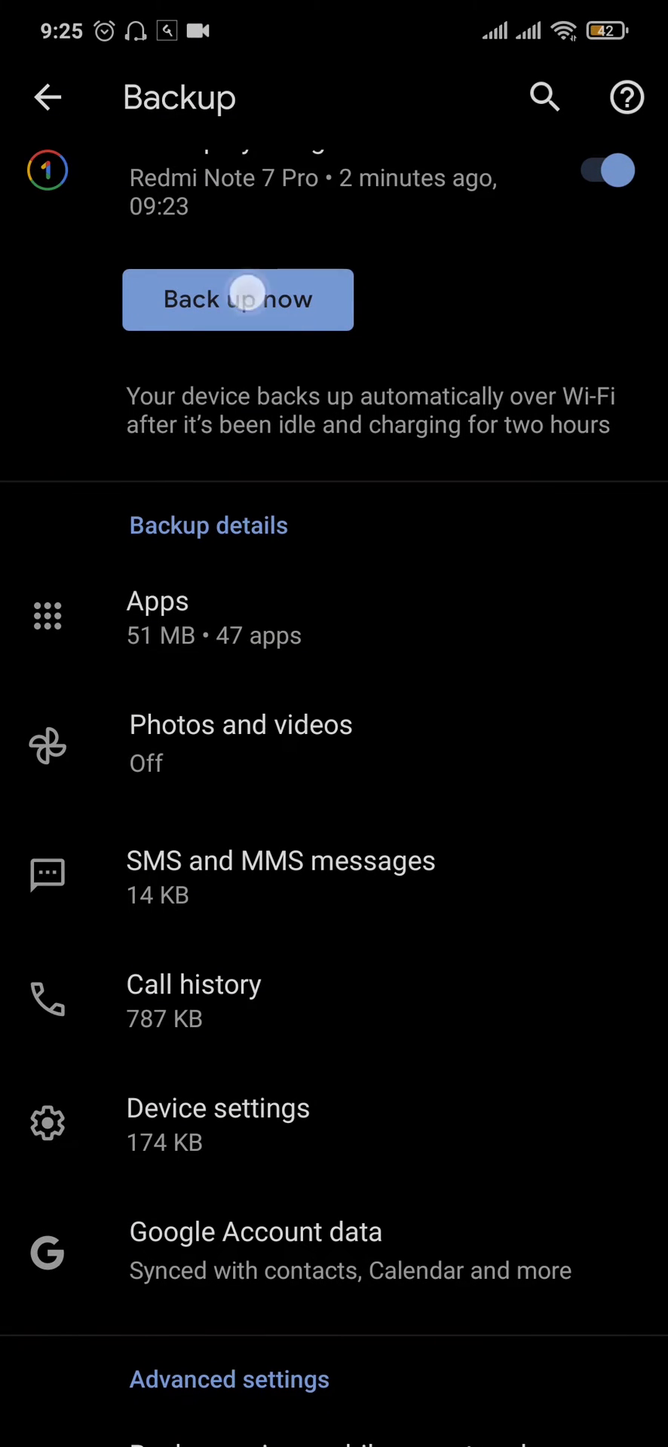
scroll(down, 3)
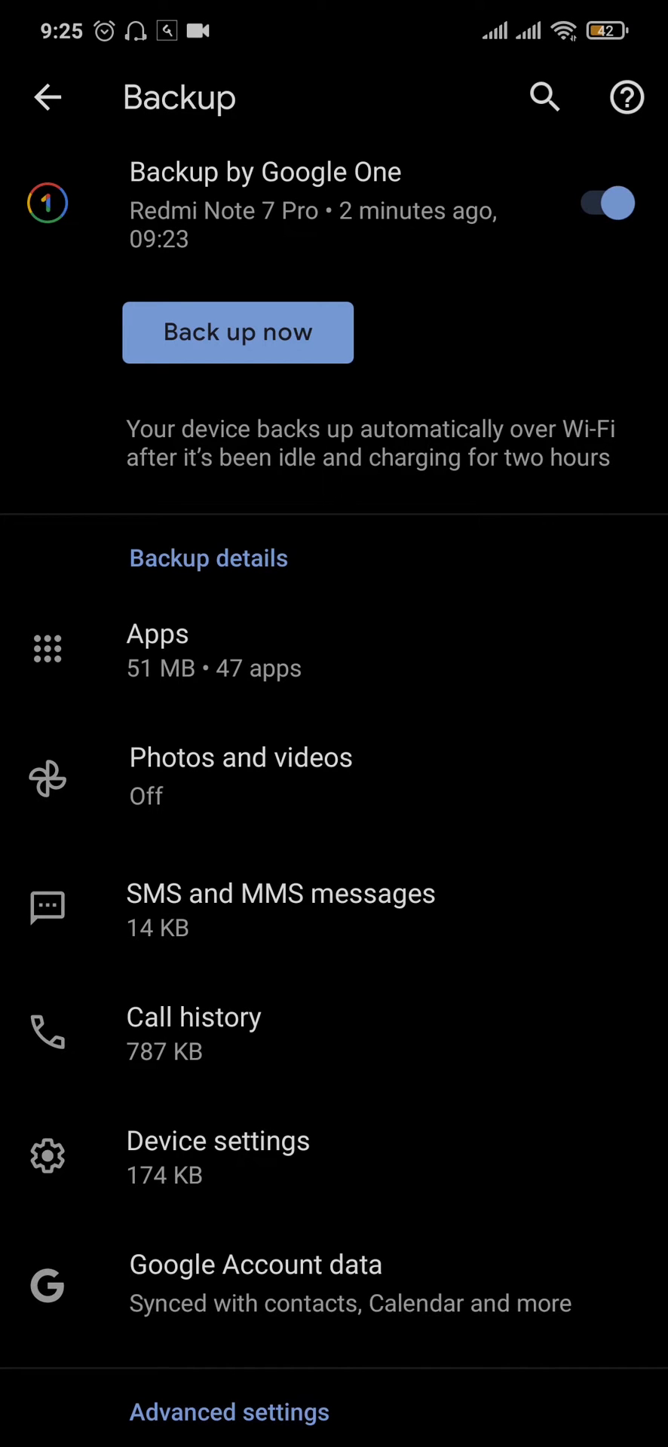
scroll(down, 3)
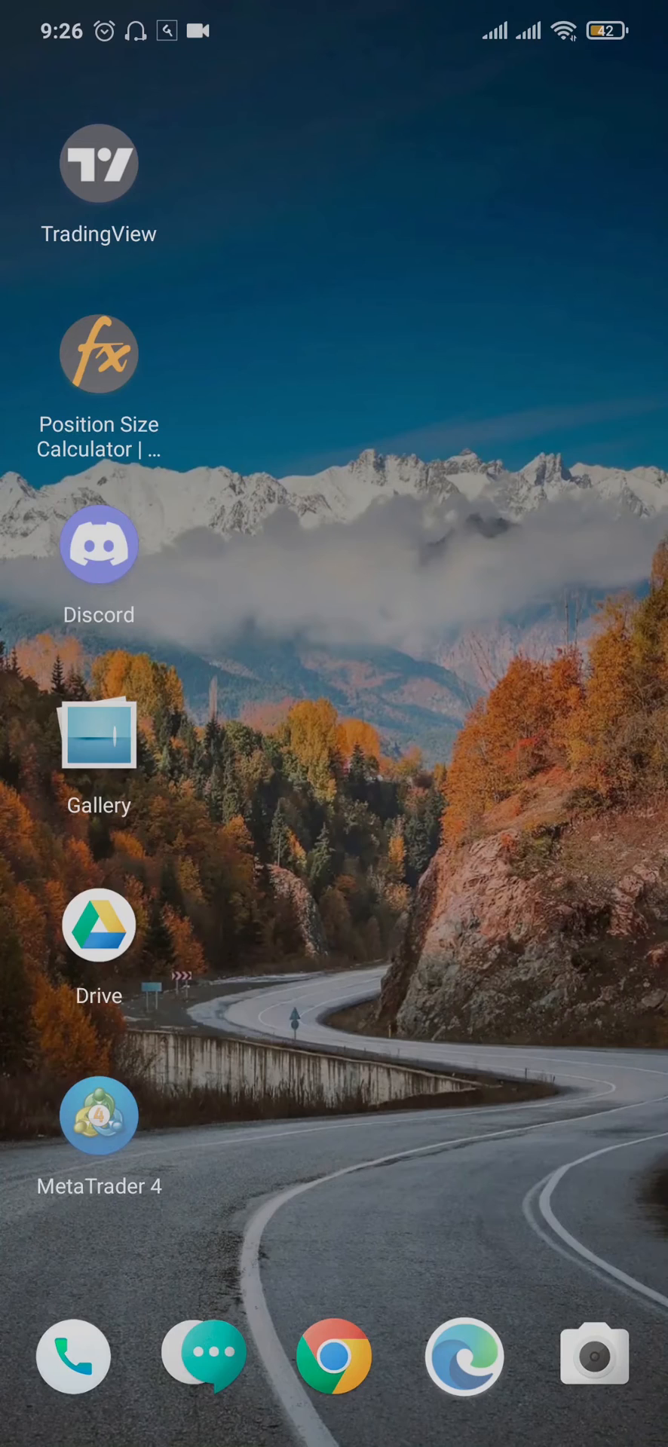
scroll(up, 3)
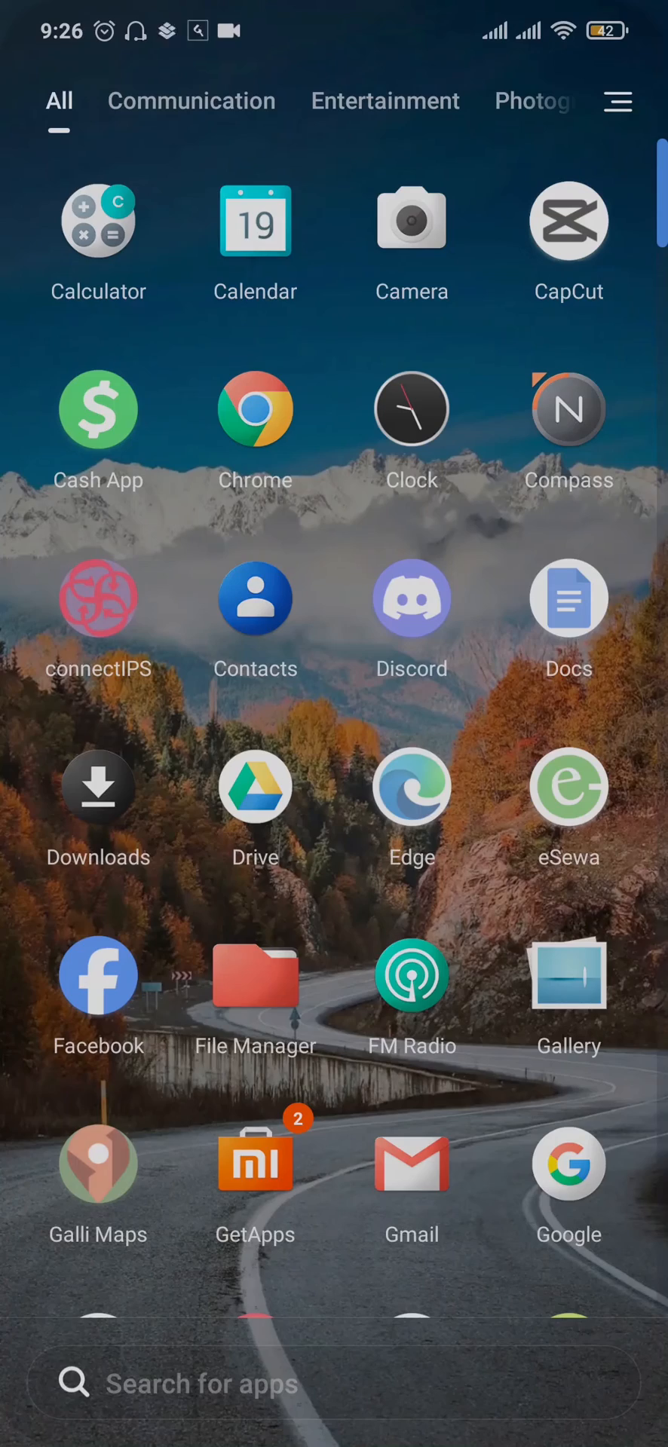
scroll(down, 3)
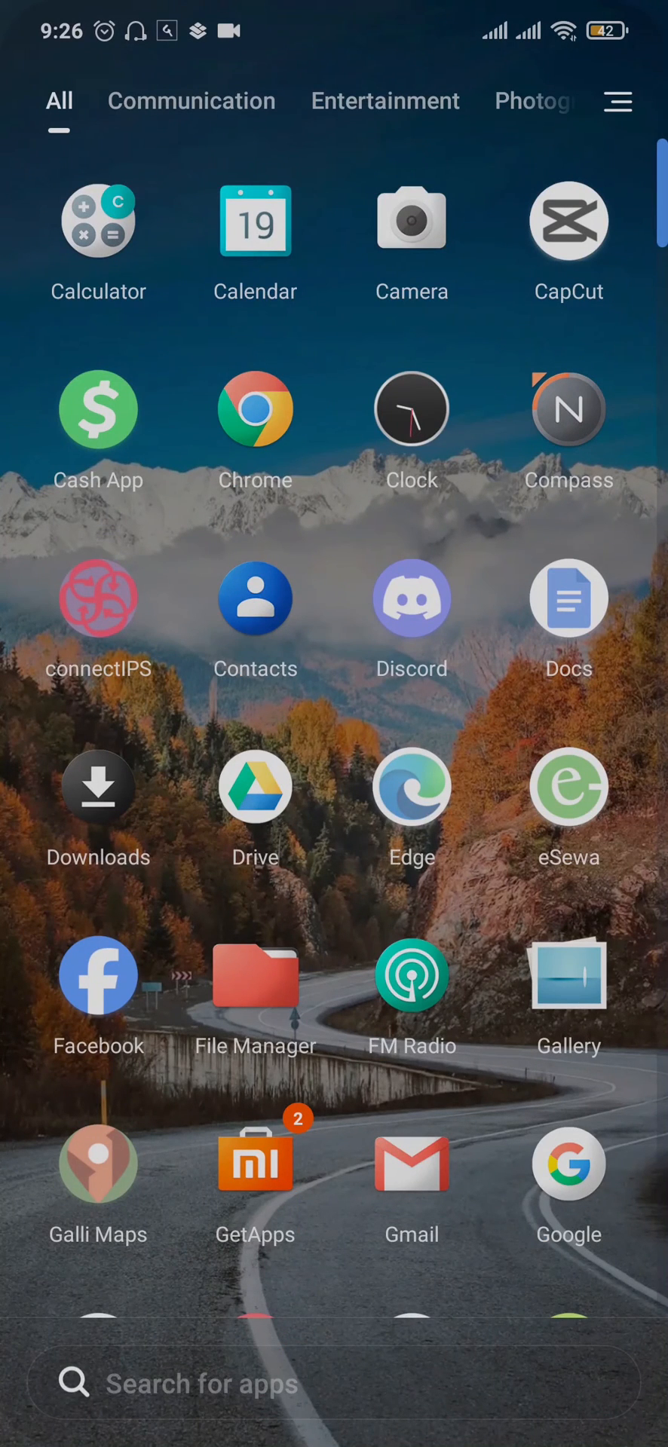
key(home)
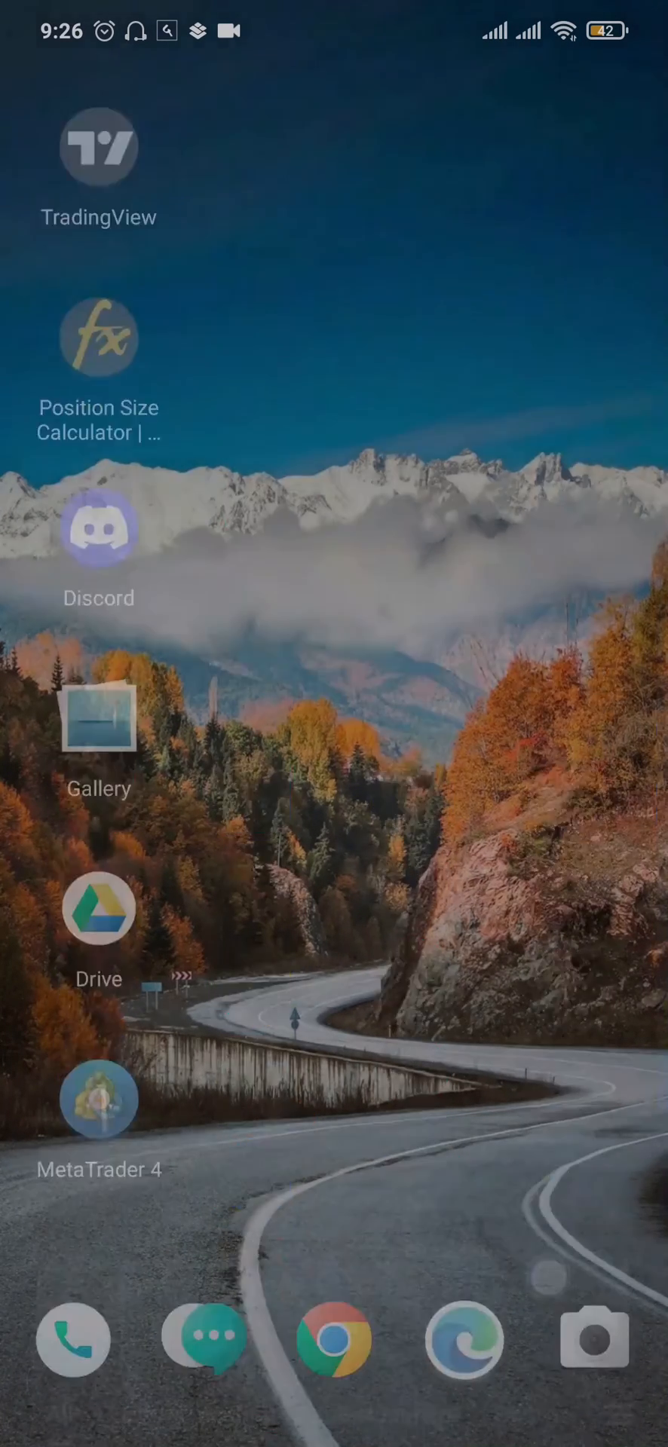